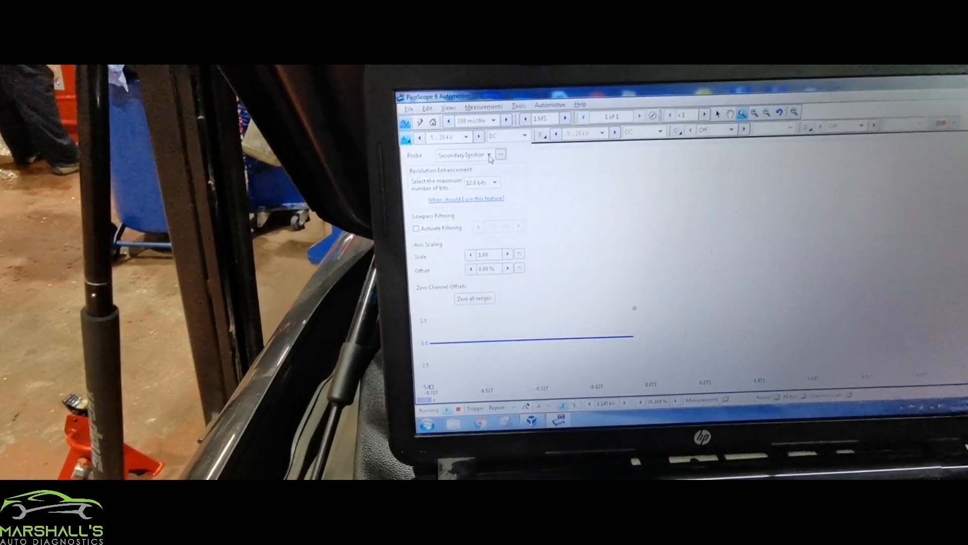
Select Secondary Ignition as the probe for the channel.
click(487, 155)
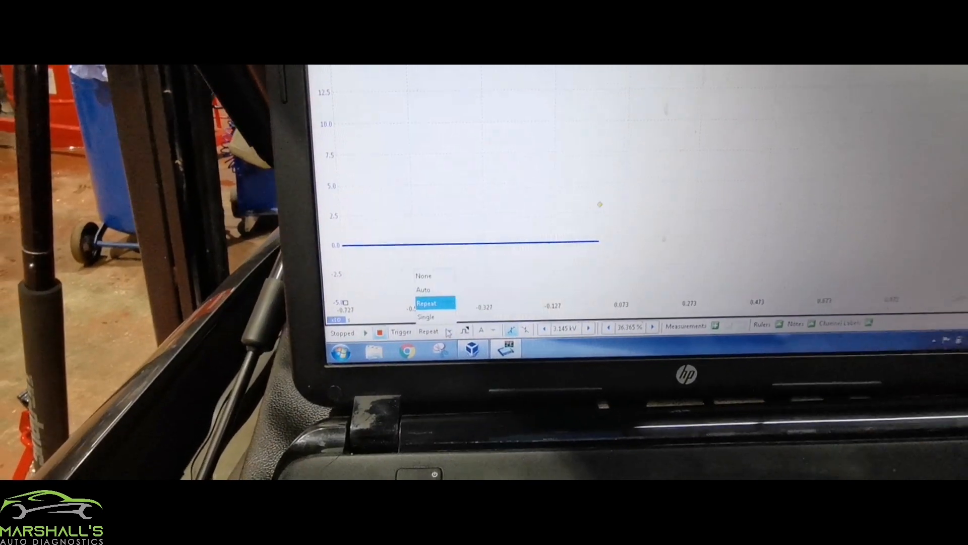
Set Trigger mode to None and start a free-running capture.
click(423, 275)
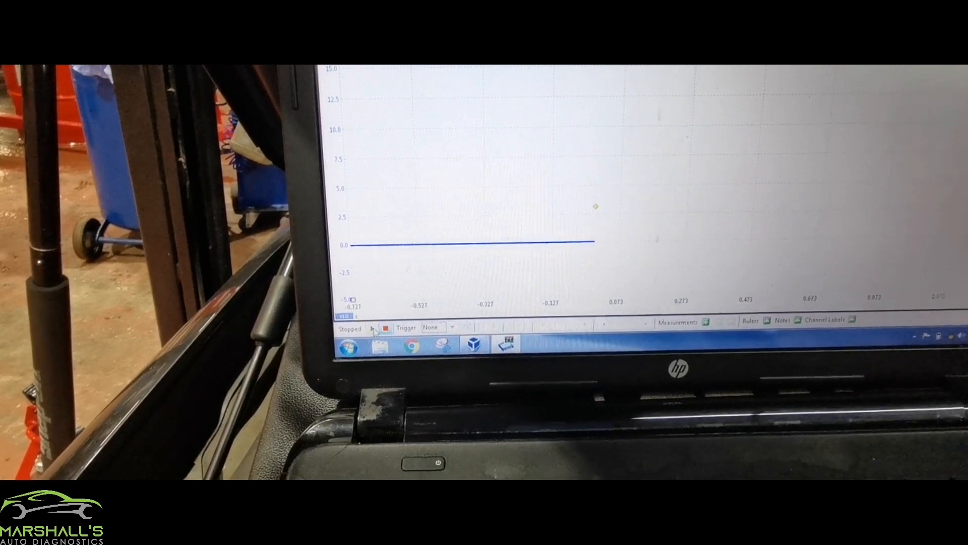
click(374, 327)
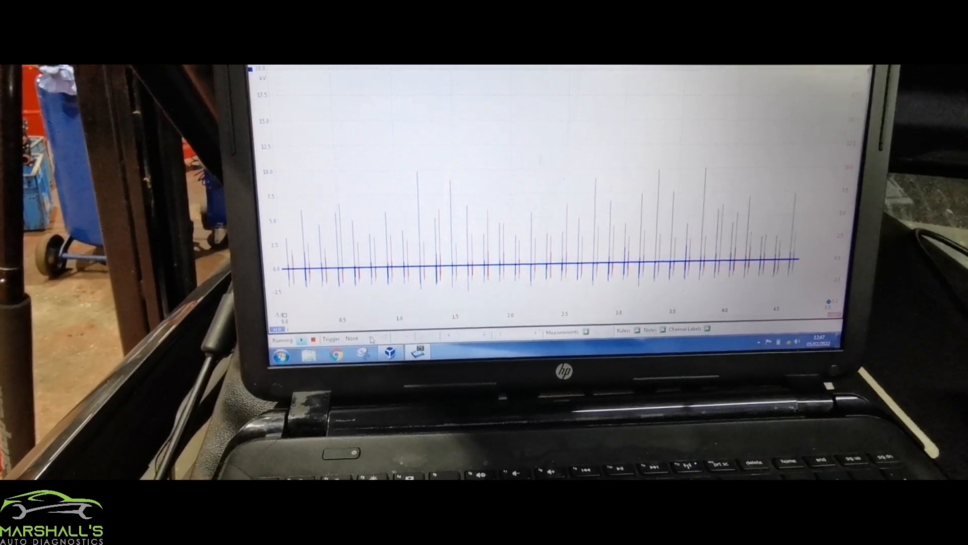
Stop capture, switch to Repeat triggering, and restart to show individual spikes.
click(352, 340)
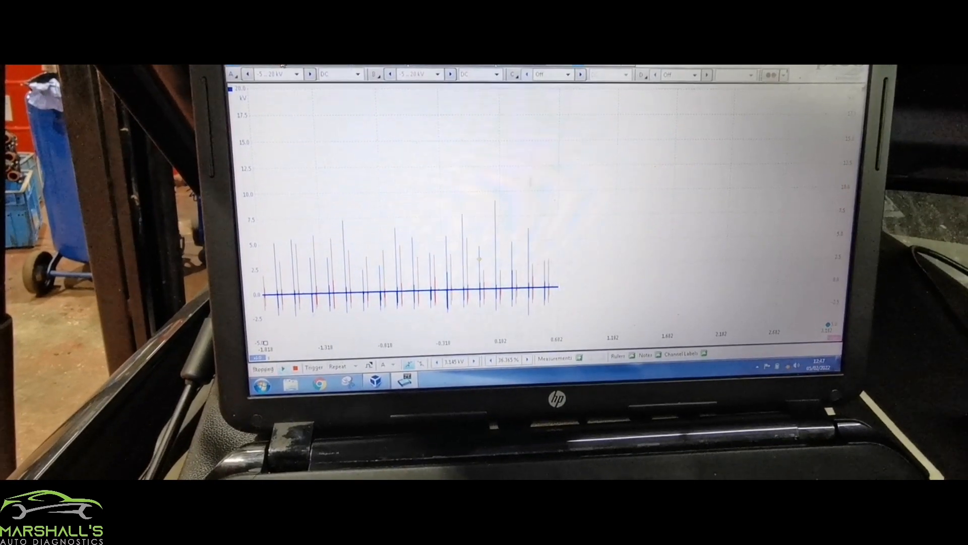
click(277, 367)
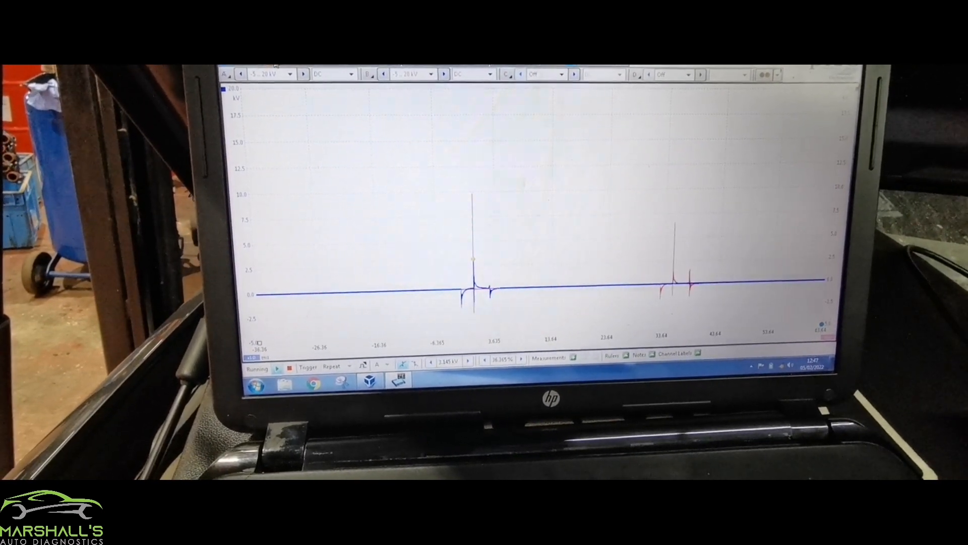